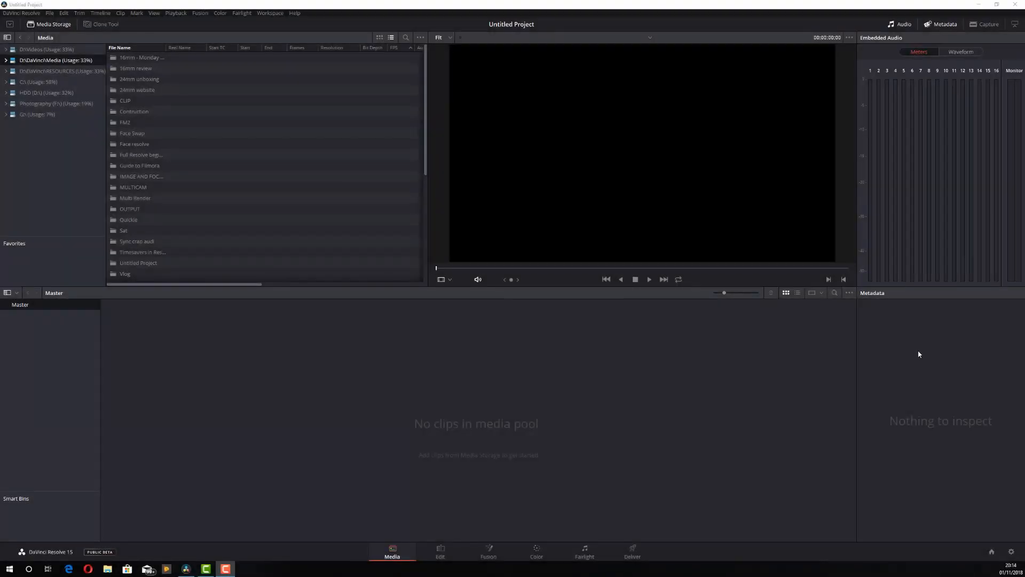
mouse_move(413, 548)
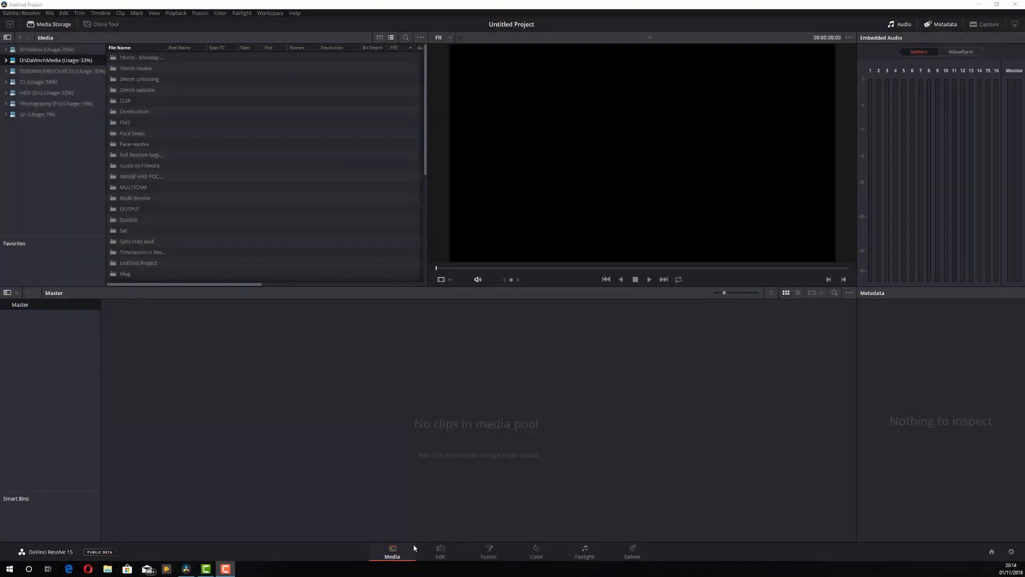
mouse_move(243, 374)
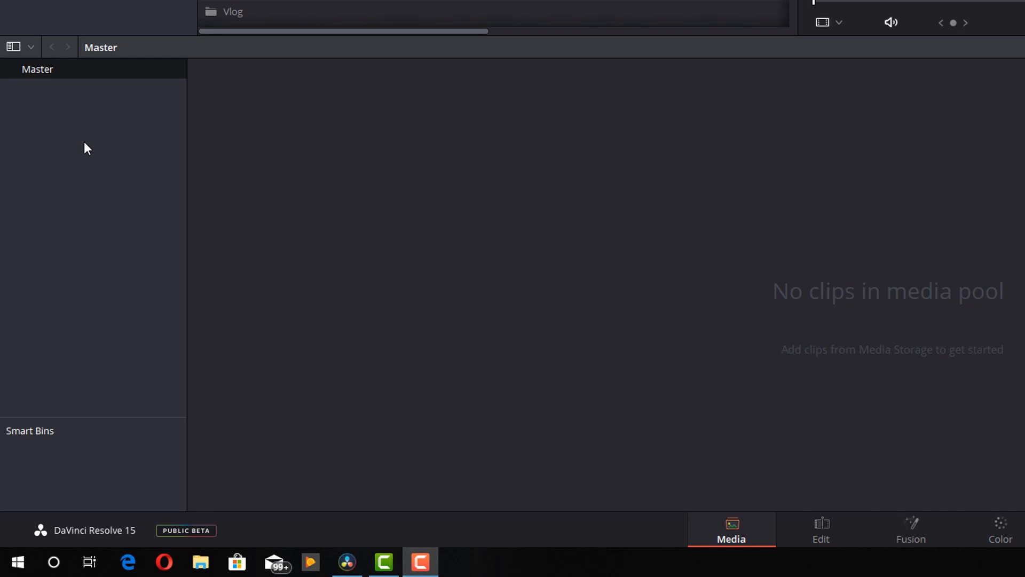
mouse_move(295, 438)
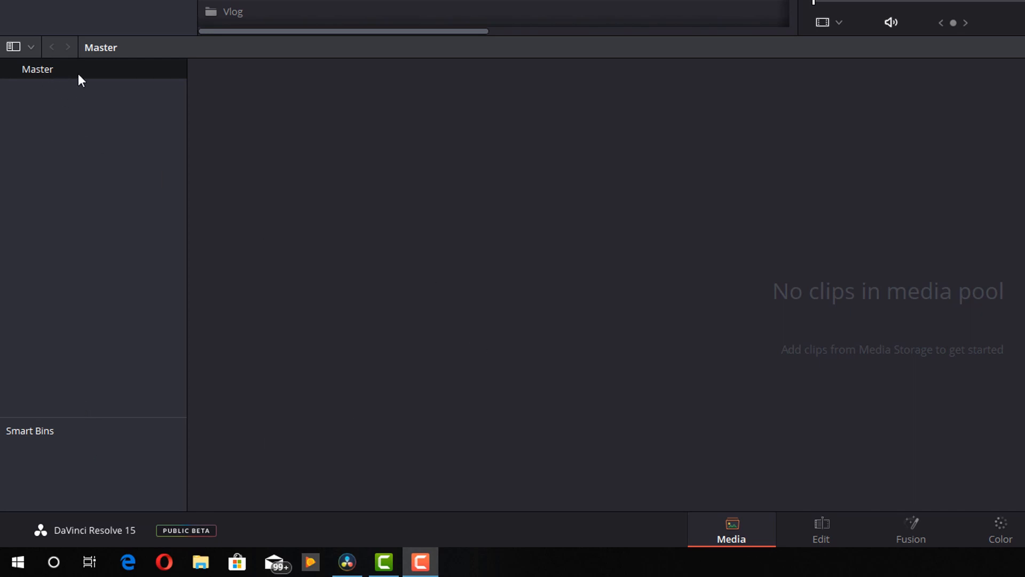
mouse_move(40, 181)
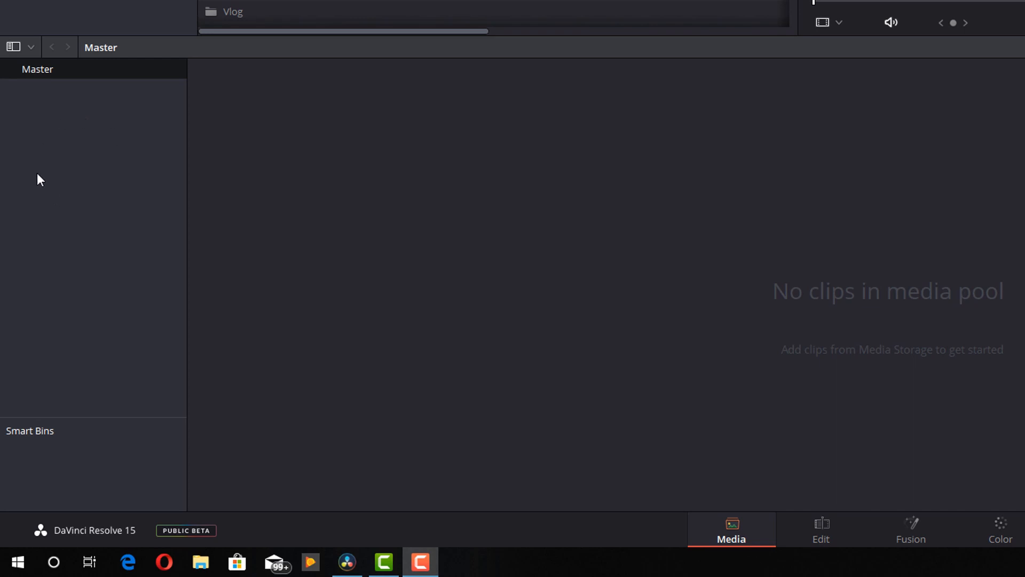
mouse_move(39, 206)
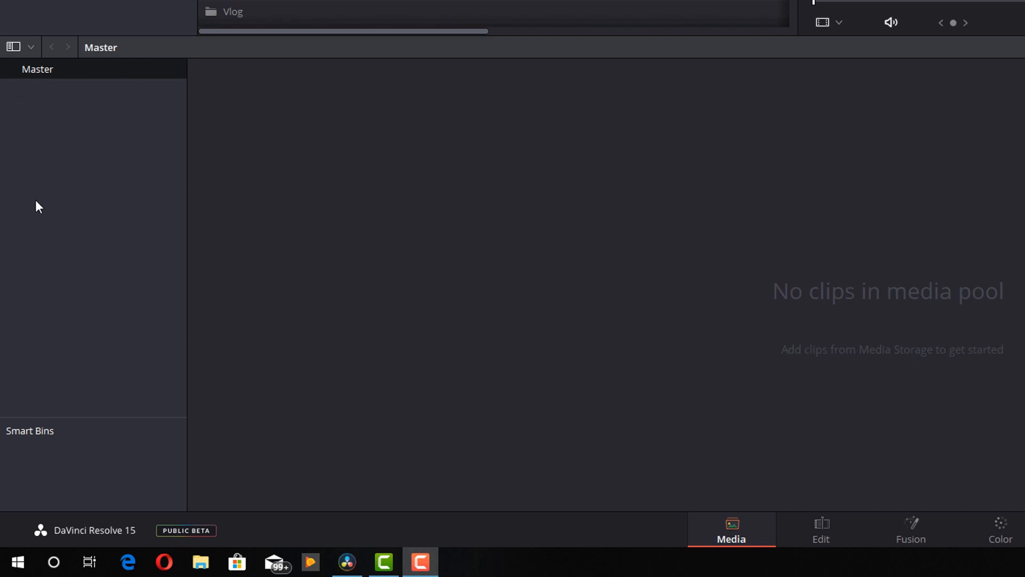
mouse_move(99, 468)
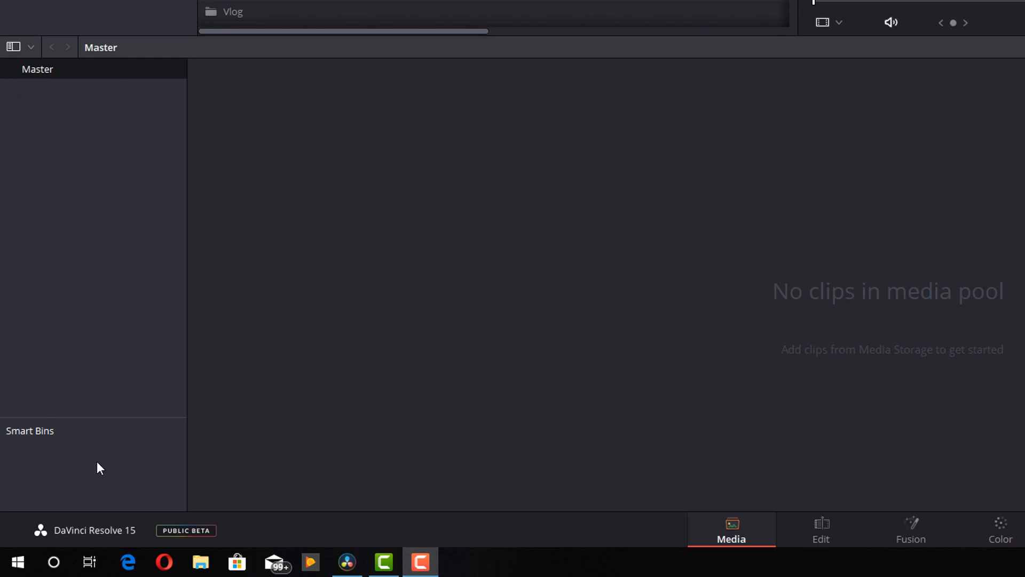
mouse_move(75, 468)
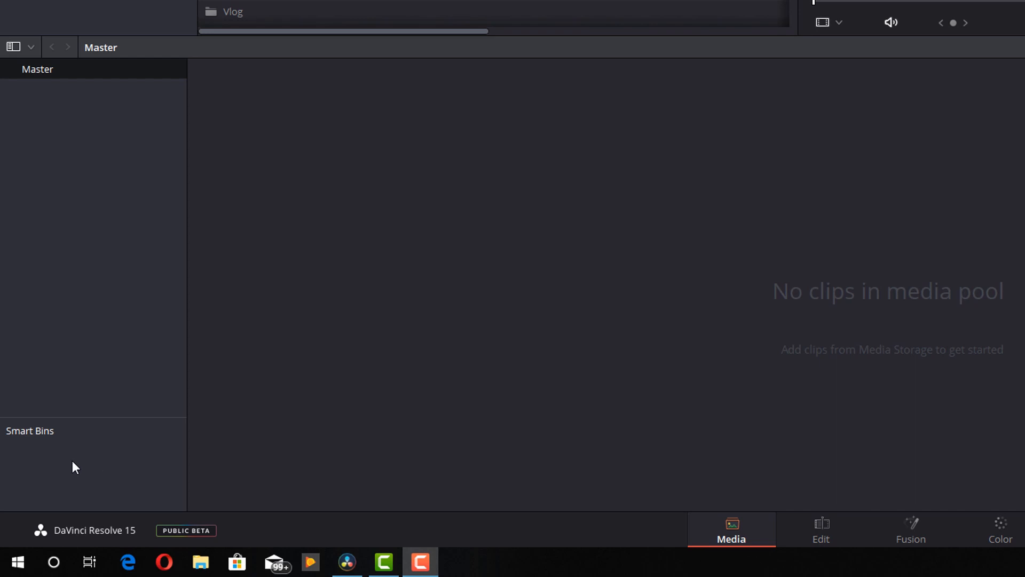
mouse_move(117, 413)
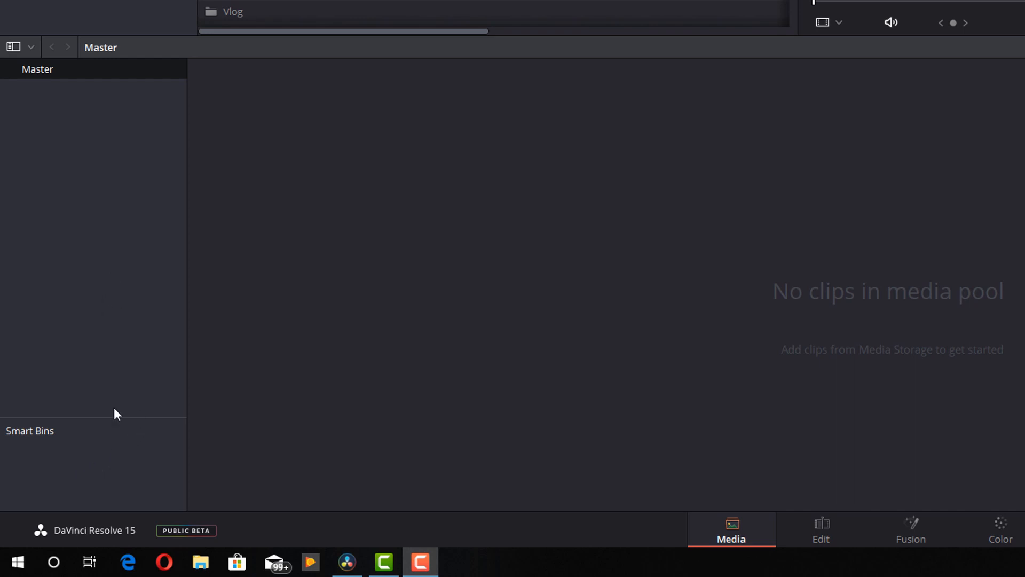
mouse_move(16, 400)
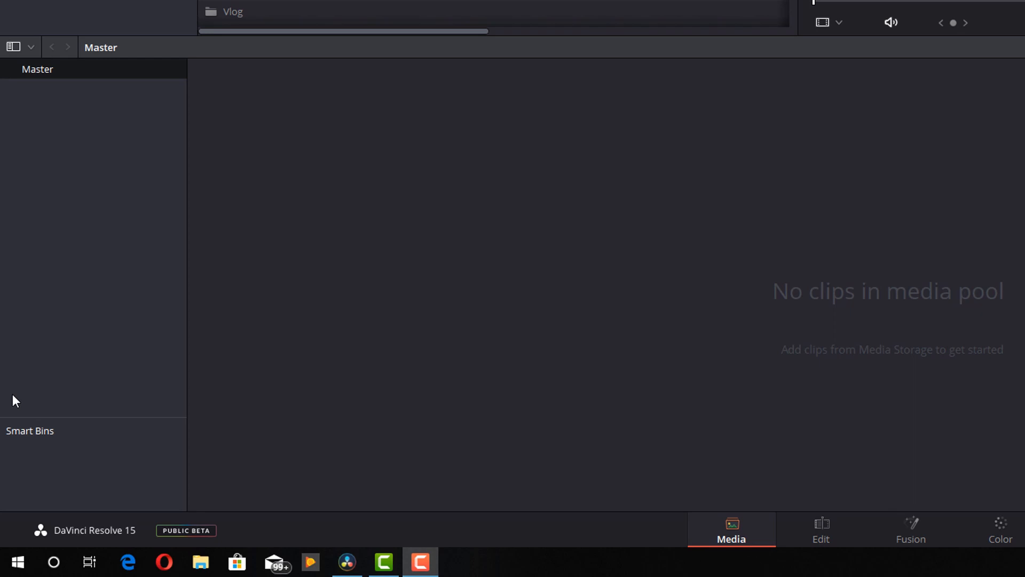
mouse_move(36, 375)
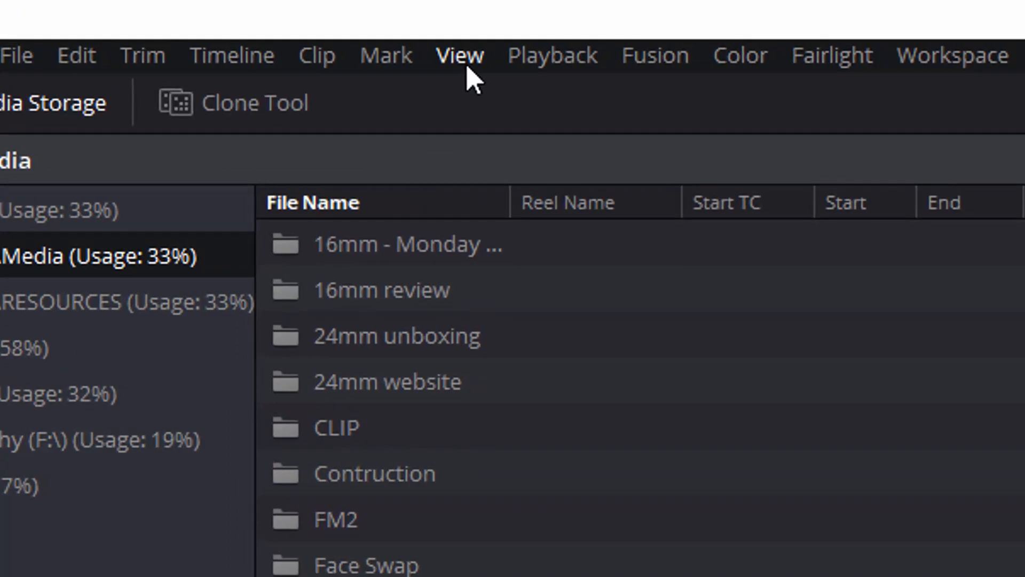
Enable Show Power Bins from the View menu so the Power Bins section appears.
left_click(459, 54)
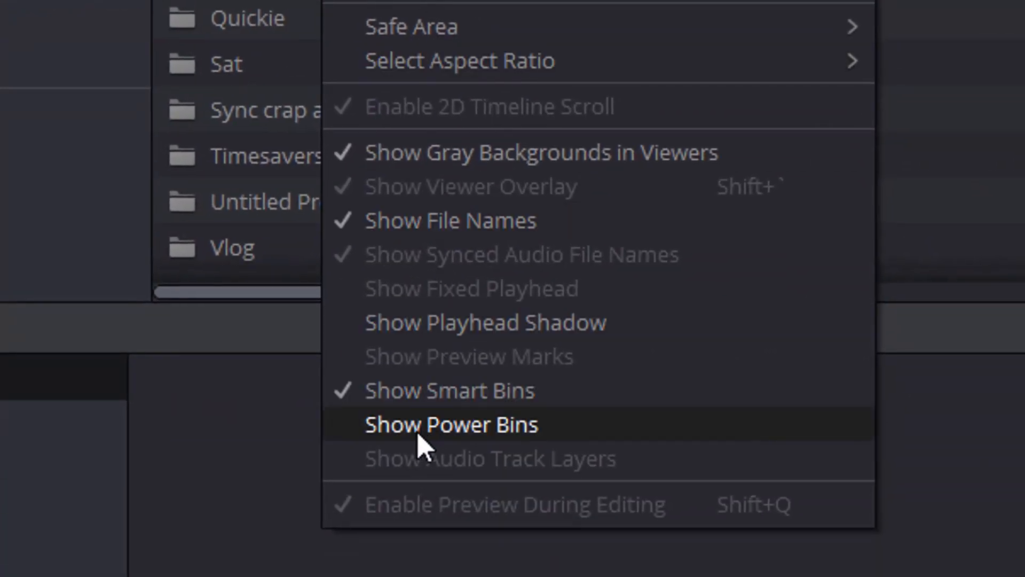
left_click(450, 424)
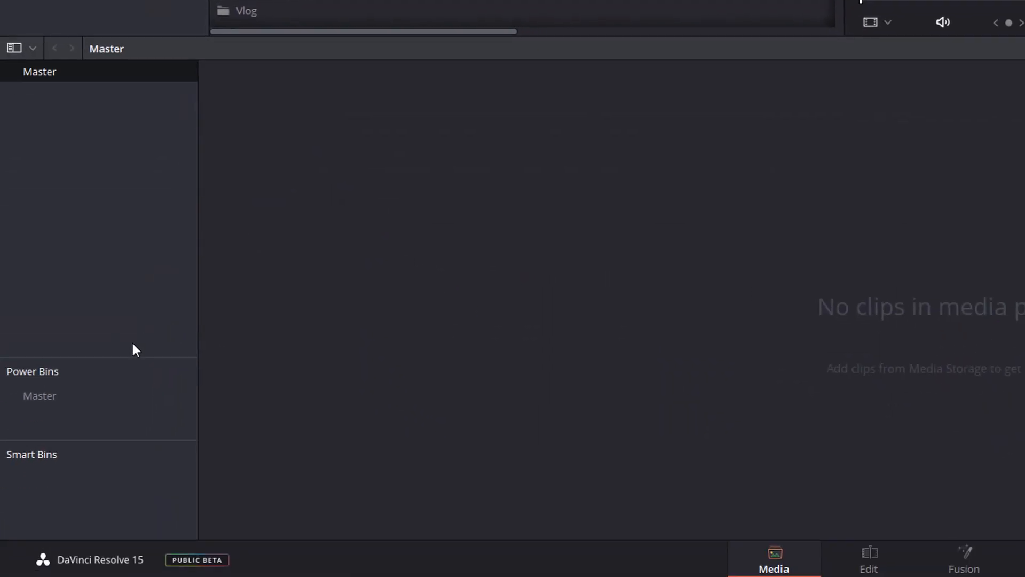
mouse_move(49, 433)
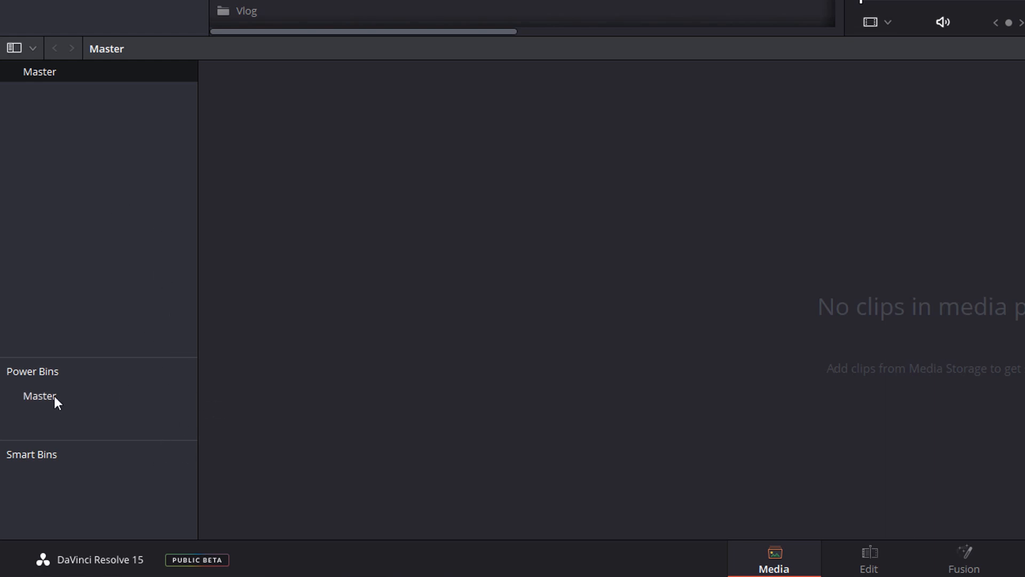
Add a bin under the Power Bins Master and name it 'Intro and Outro'.
right_click(40, 395)
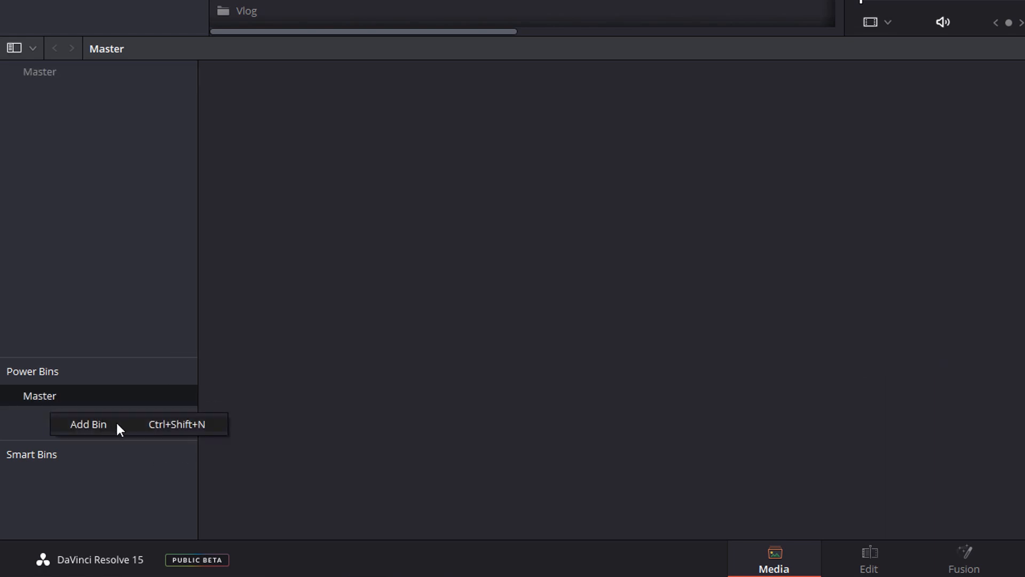
left_click(88, 424)
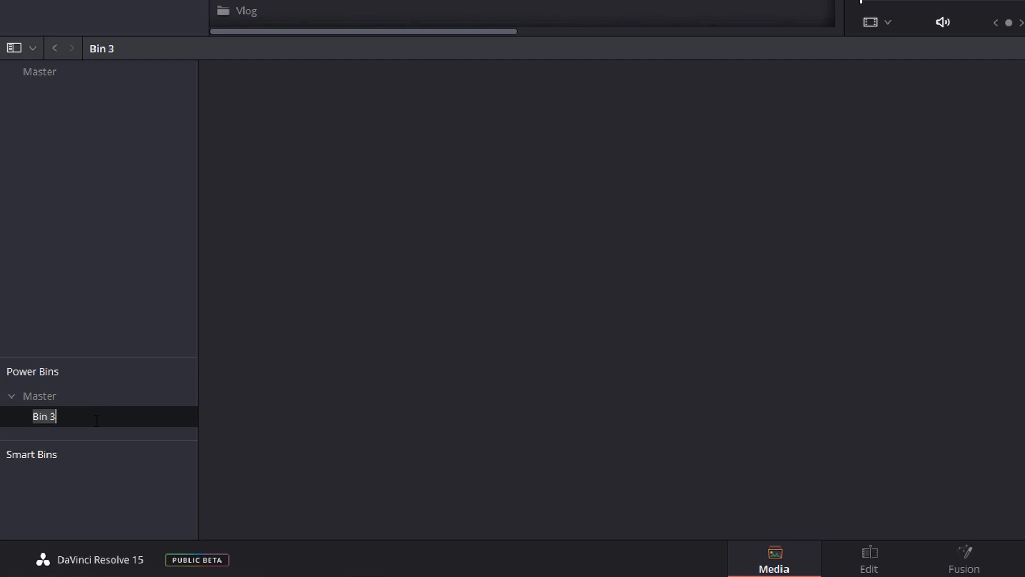
type("Intro")
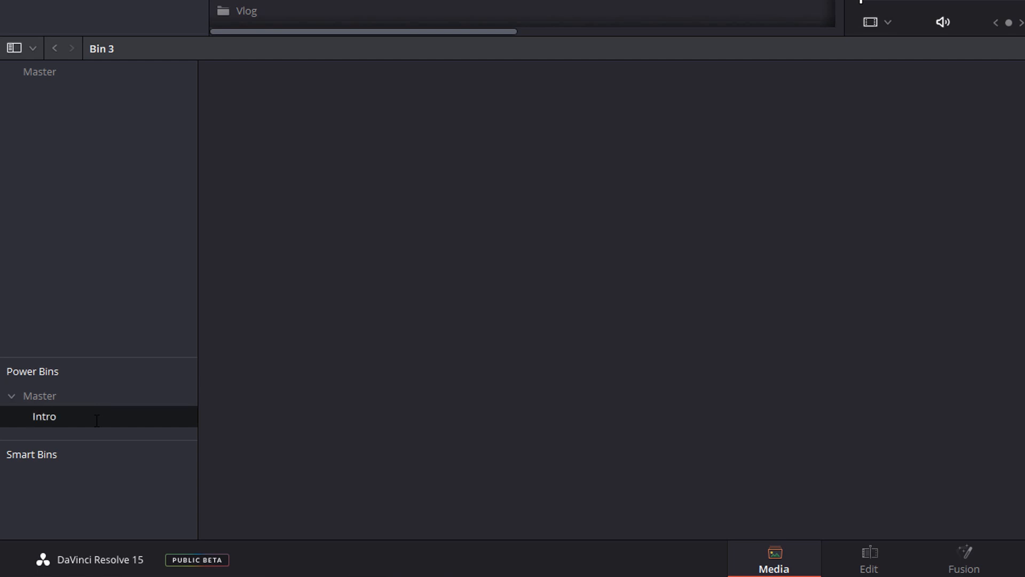
type("and Outro")
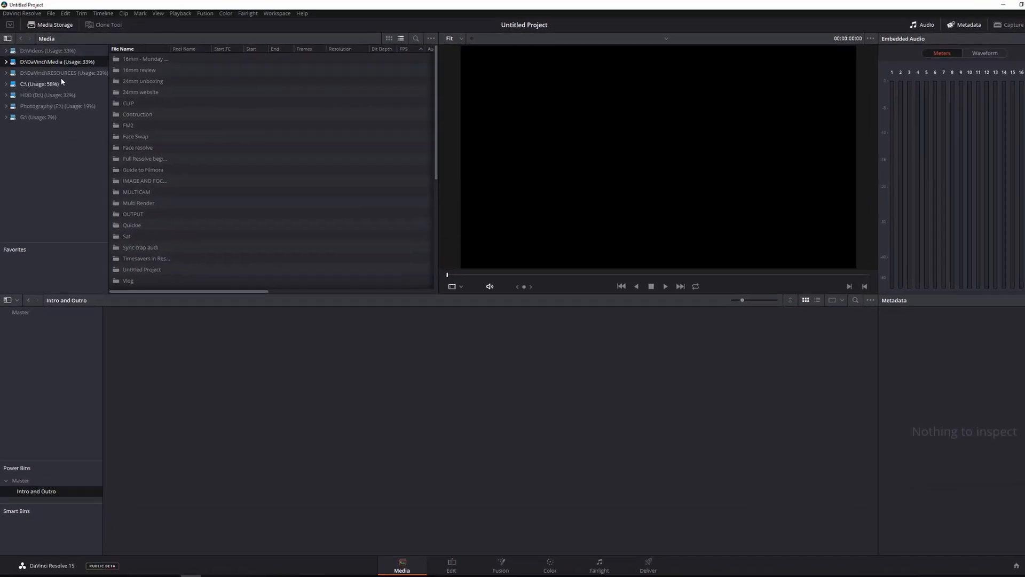
Add oUTRO1.mp4 from RESOURCES and Intro Video 60.mp4 from the Intro folder to the power bin.
left_click(59, 73)
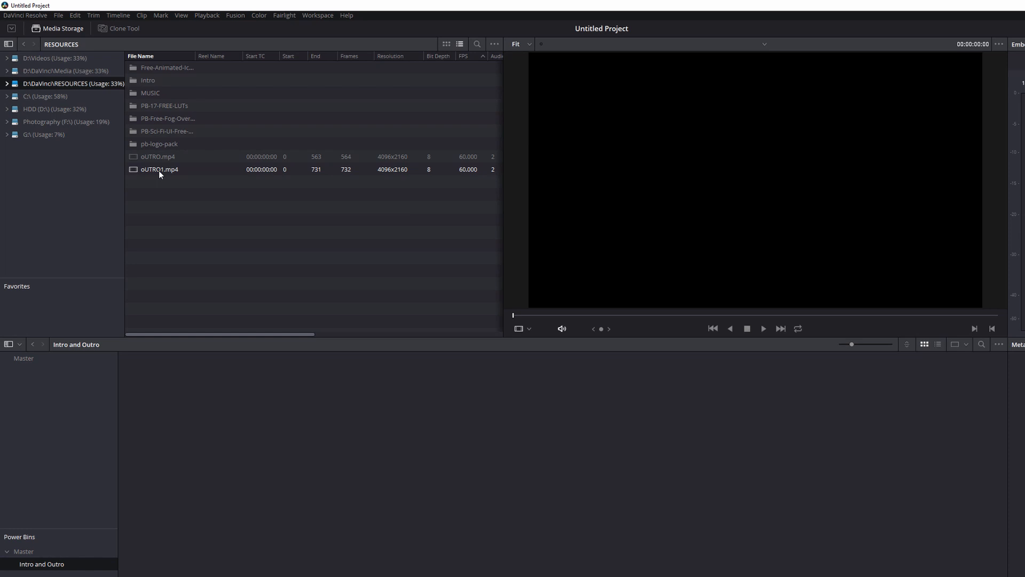
left_click(159, 170)
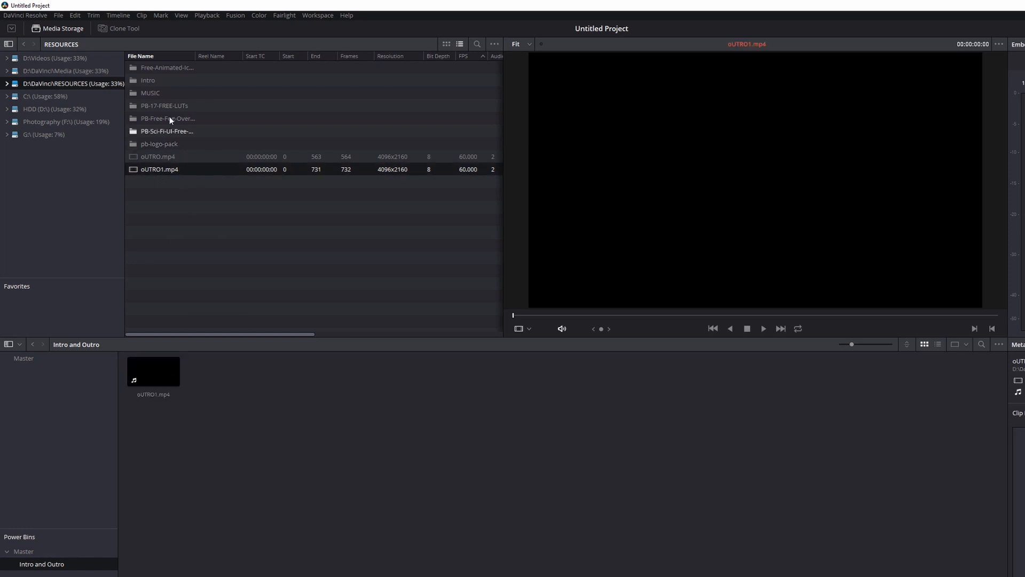
left_click(148, 80)
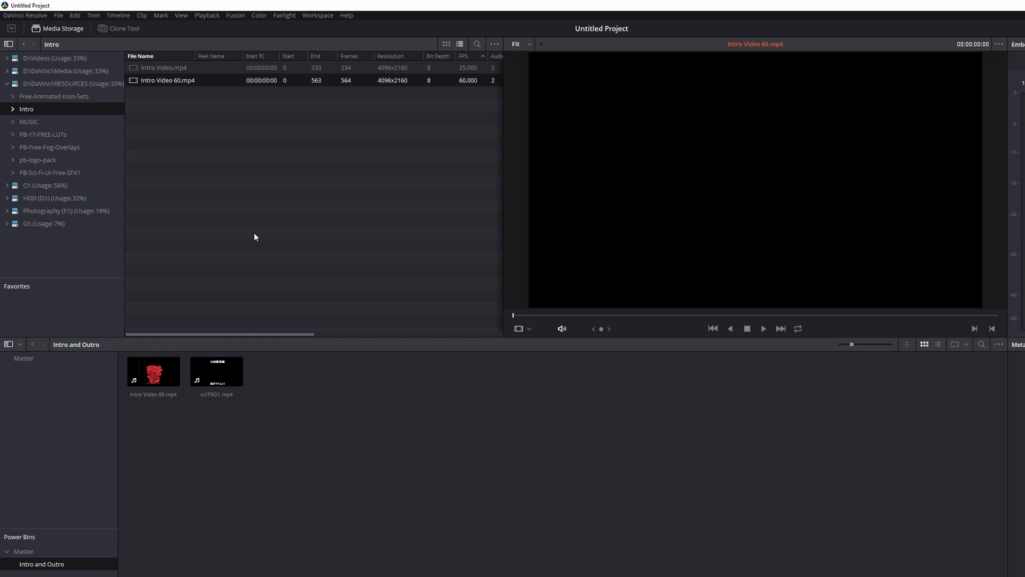
Switch to the 'Multi' project via Project Manager and show the Intro and Outro bin's two clips.
left_click(58, 15)
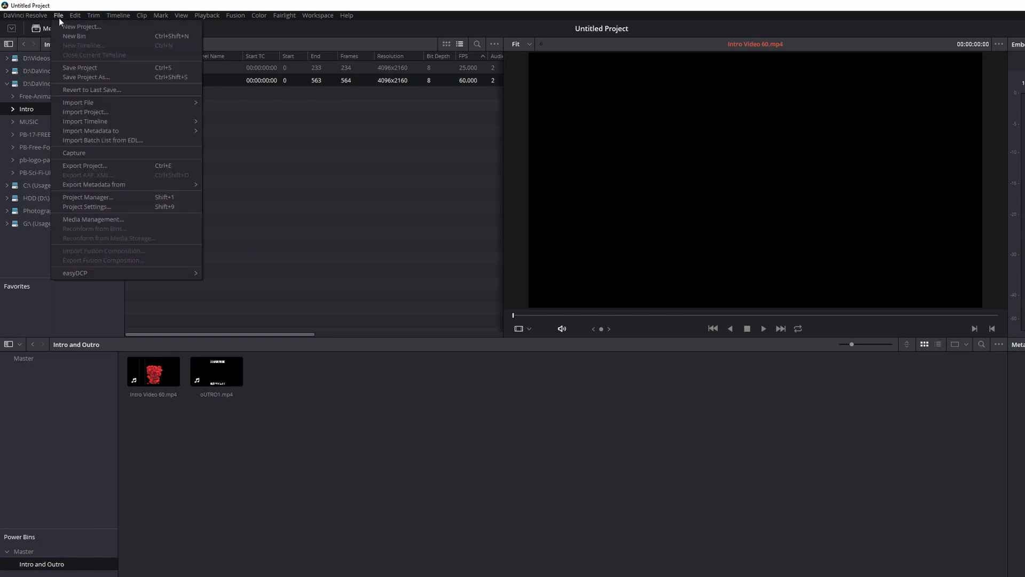
mouse_move(88, 197)
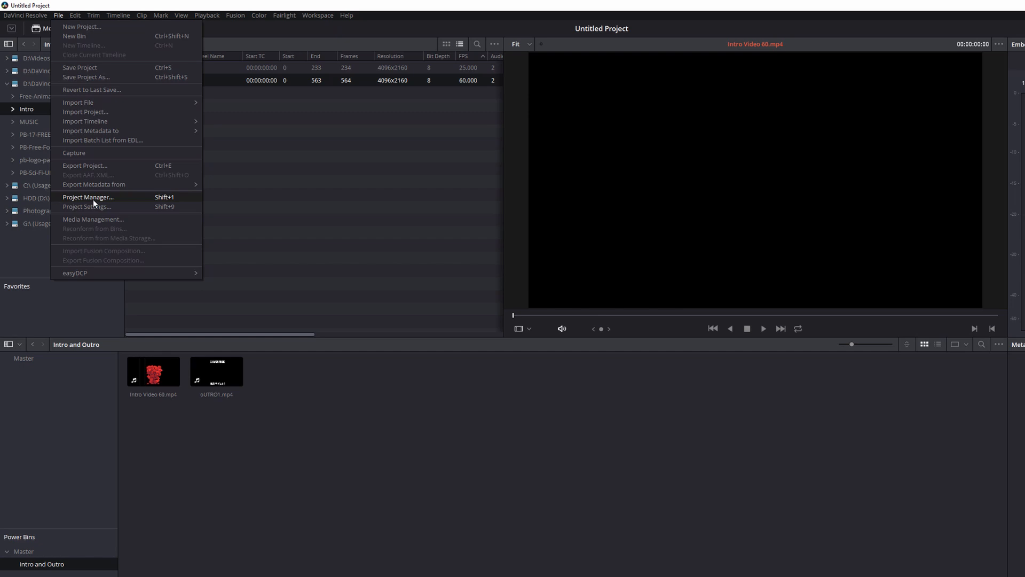
left_click(88, 197)
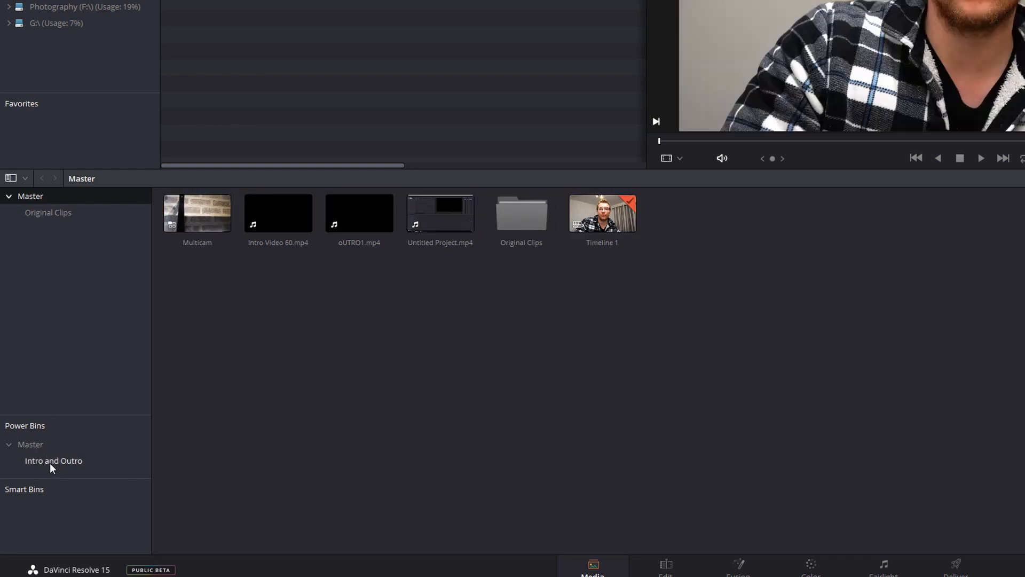
left_click(54, 460)
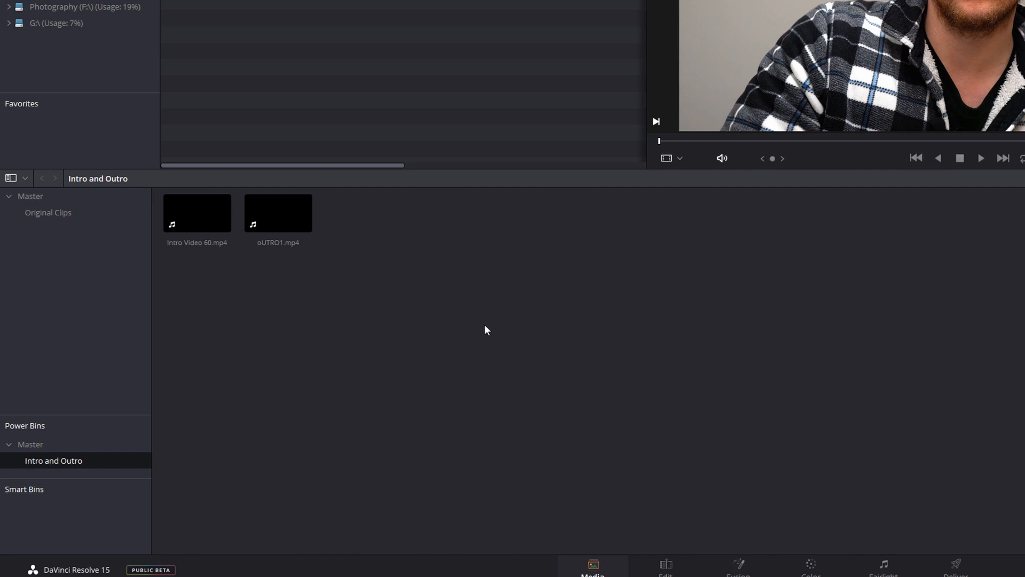
mouse_move(490, 319)
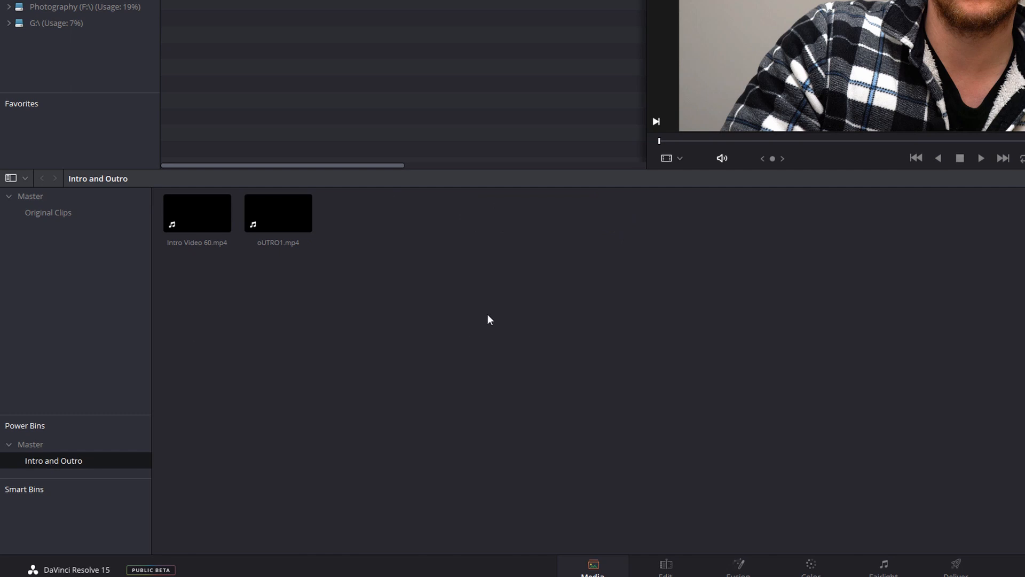
left_click(440, 551)
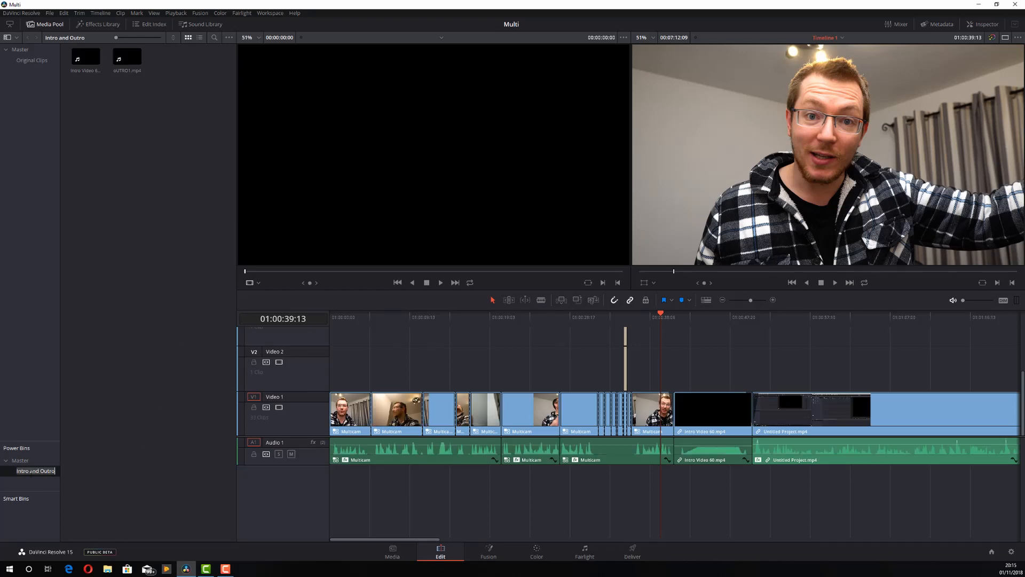
Place OUTRO1.mp4 on track V2, then start the new project 'Untitled Project 3zx'.
left_click(127, 58)
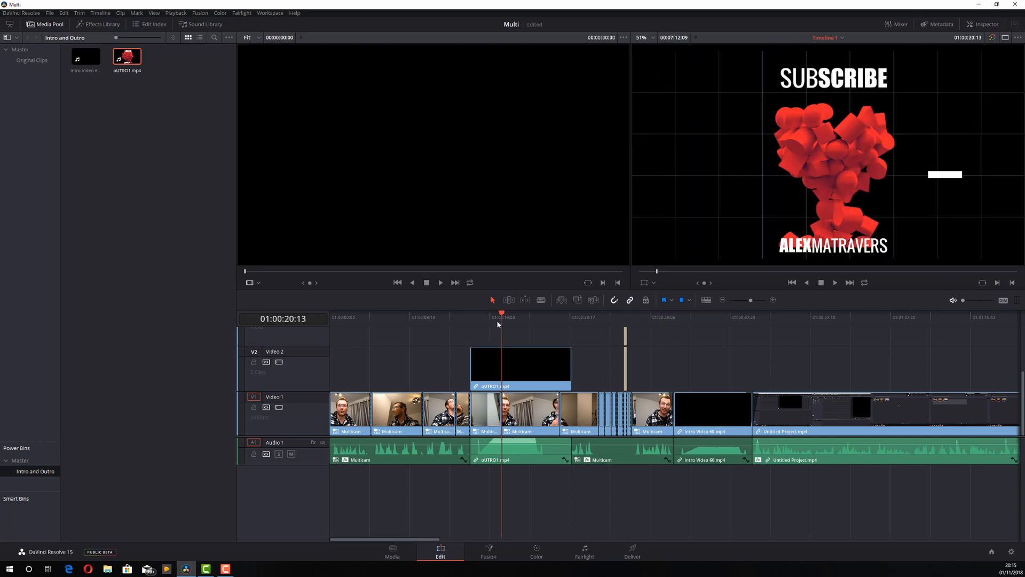
left_click(392, 551)
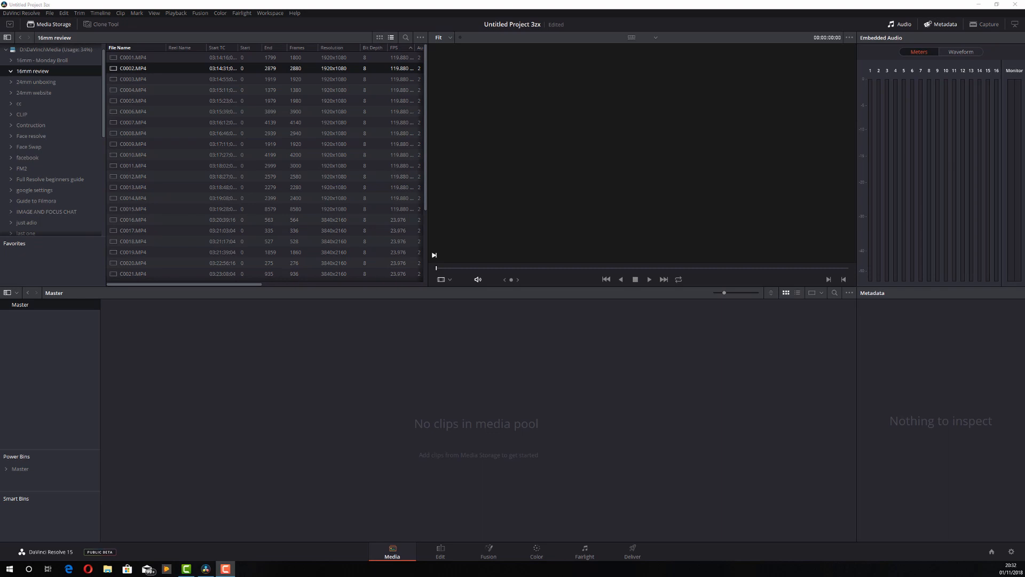
Import C0002.MP4, put it on Timeline 1 and select its unwanted part for trimming.
left_click(133, 69)
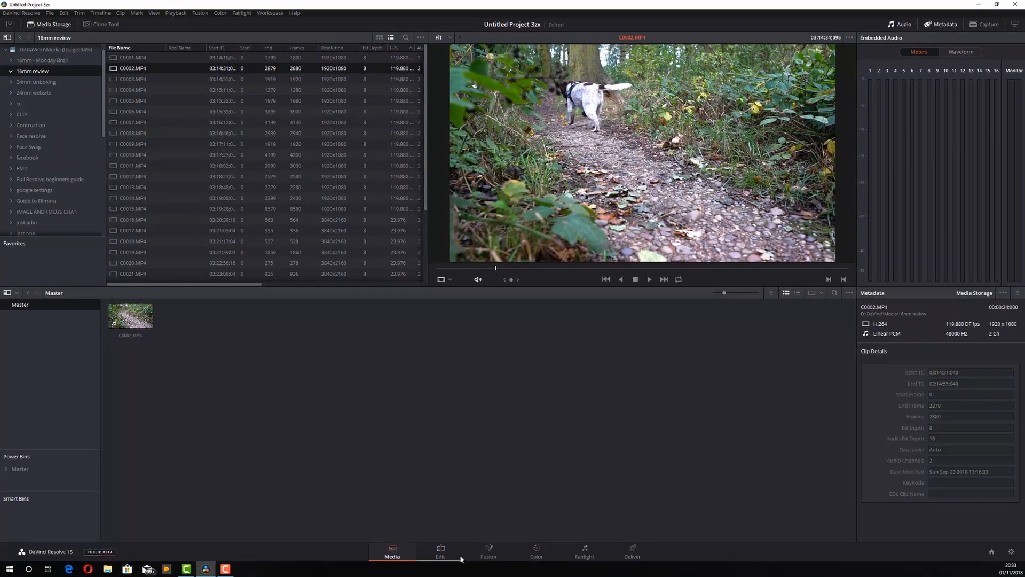
left_click(439, 551)
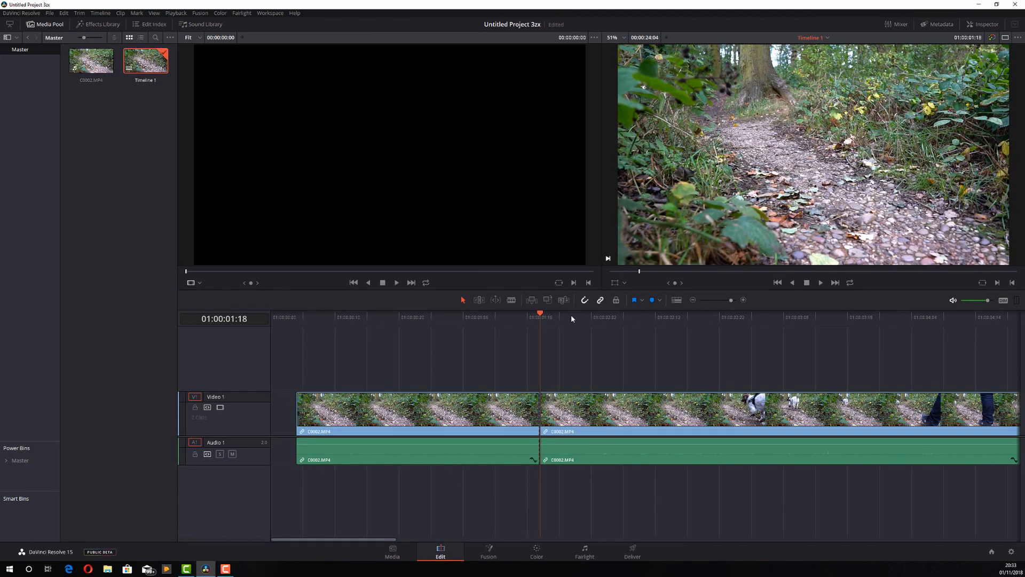
left_click(744, 317)
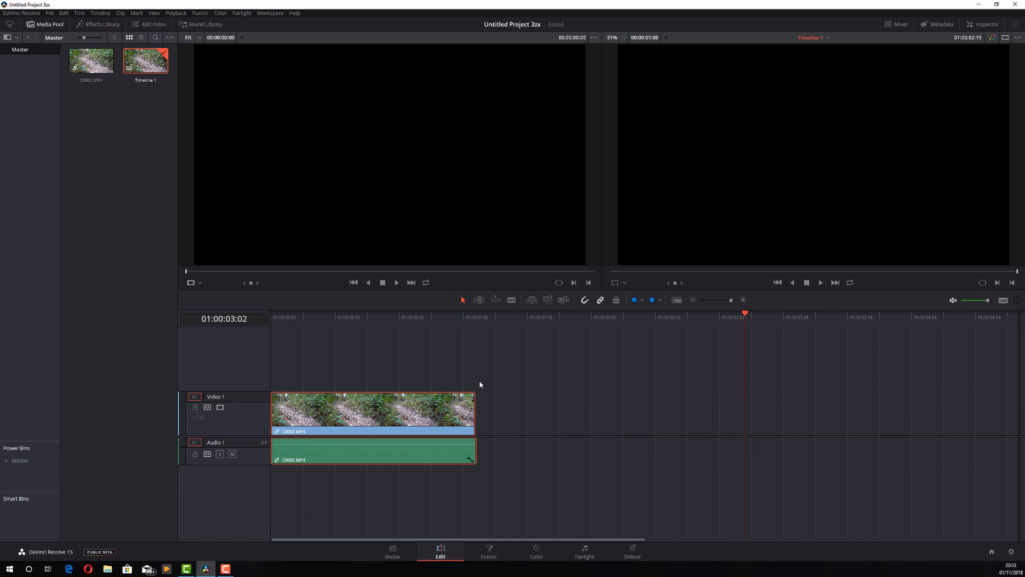
mouse_move(566, 427)
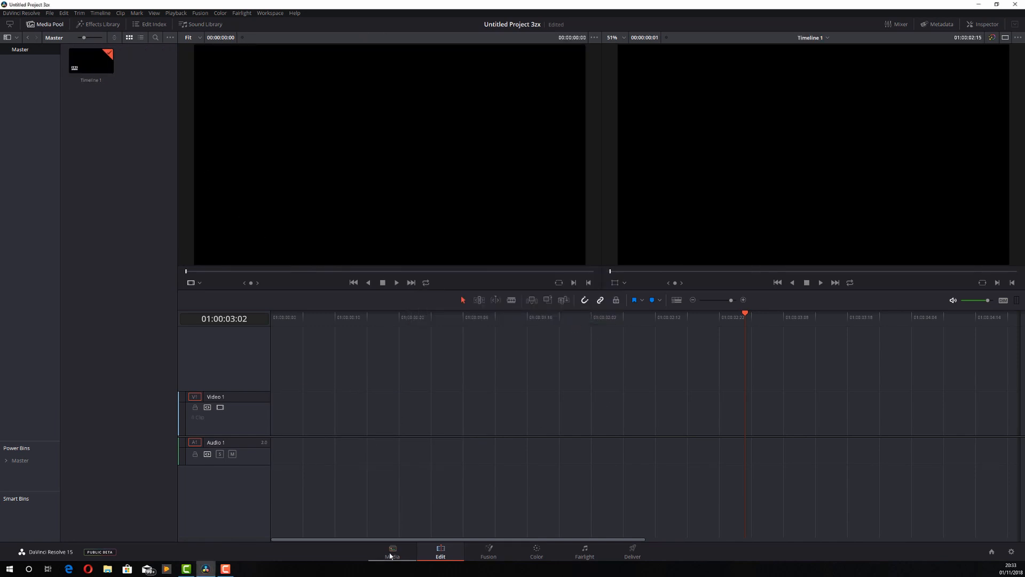
Load C0002.MP4 from Media Storage into the viewer and add it to the Master media pool.
left_click(392, 551)
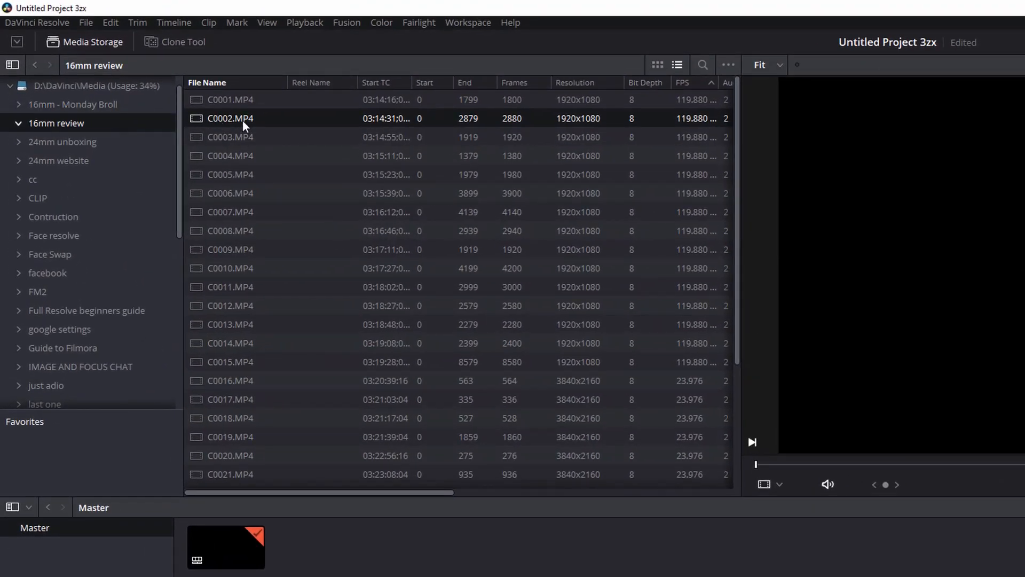
double_click(230, 119)
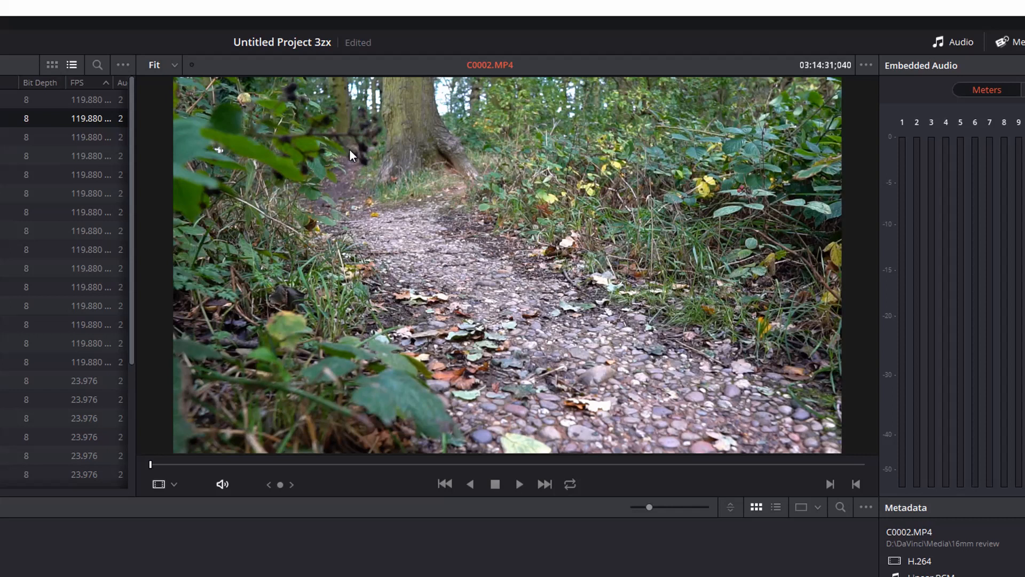
mouse_move(208, 436)
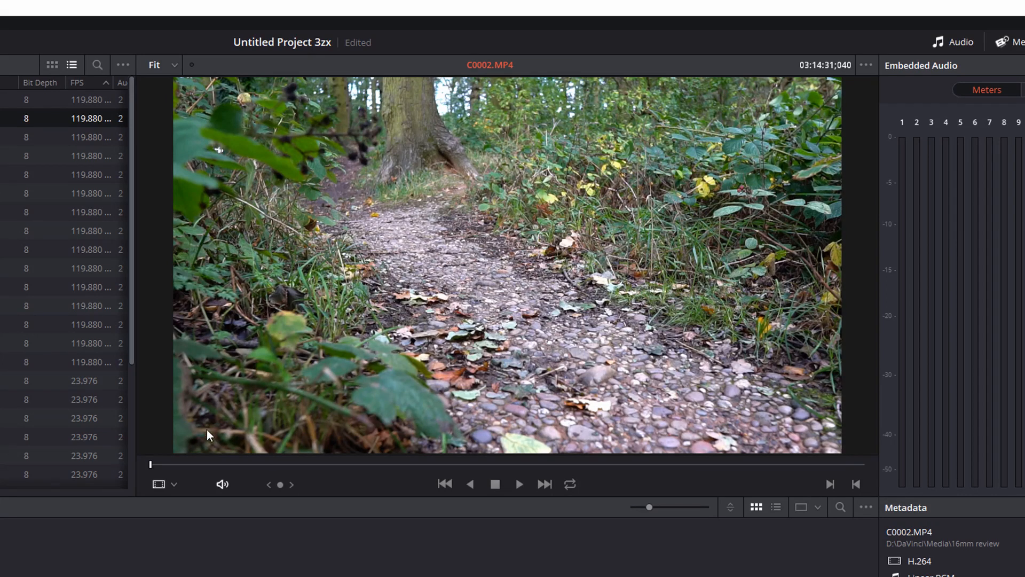
mouse_move(162, 472)
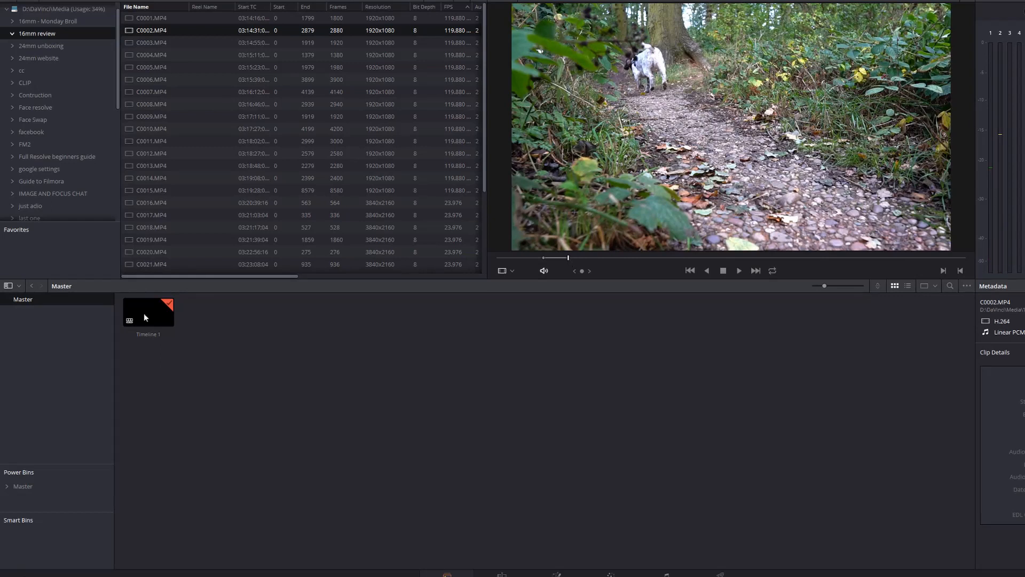
left_click(148, 312)
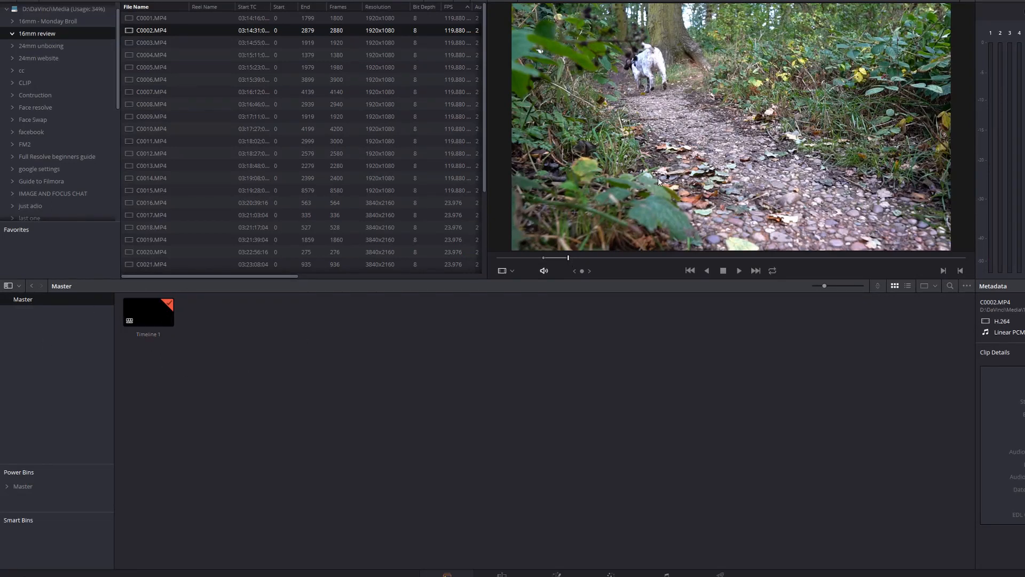
mouse_move(723, 124)
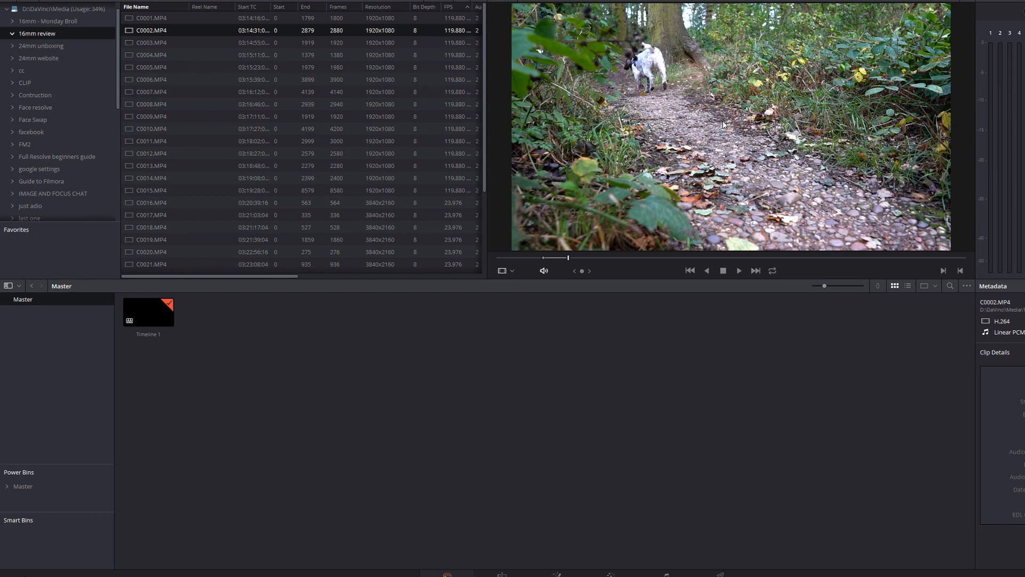
mouse_move(699, 160)
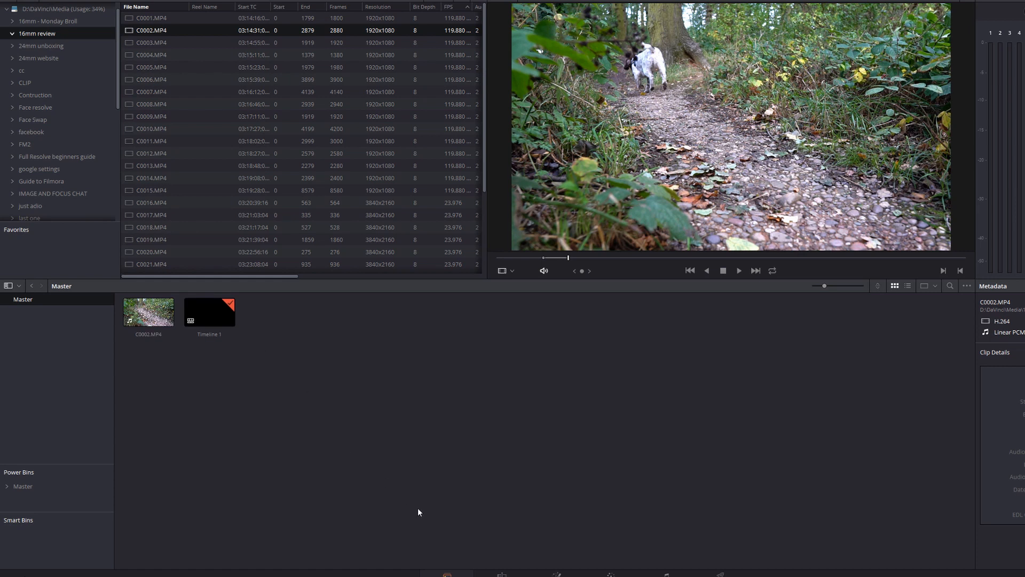
Drag the trimmed C0002.MP4 timeline clip into the Power Bins Master bin.
left_click(478, 567)
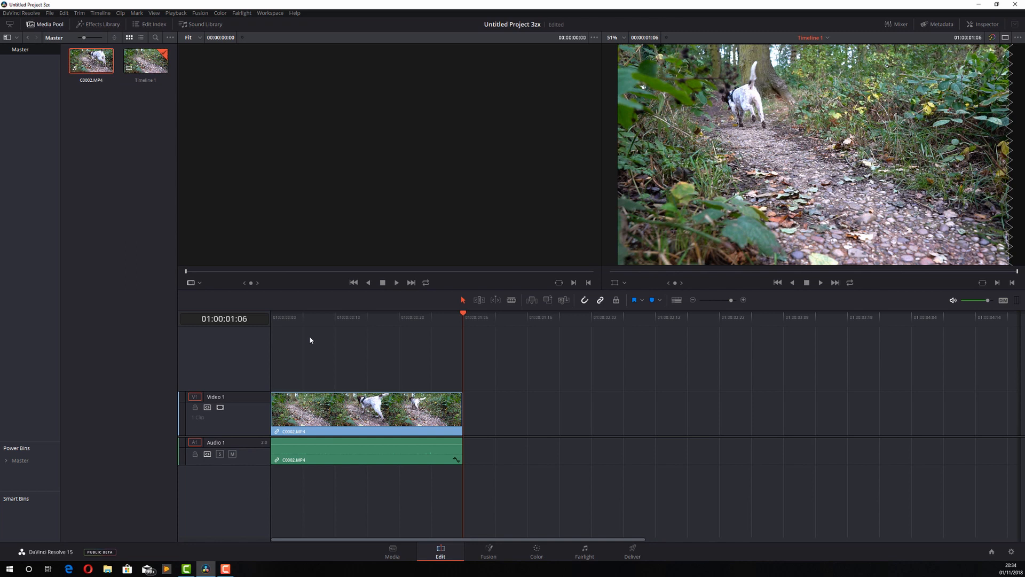
mouse_move(90, 104)
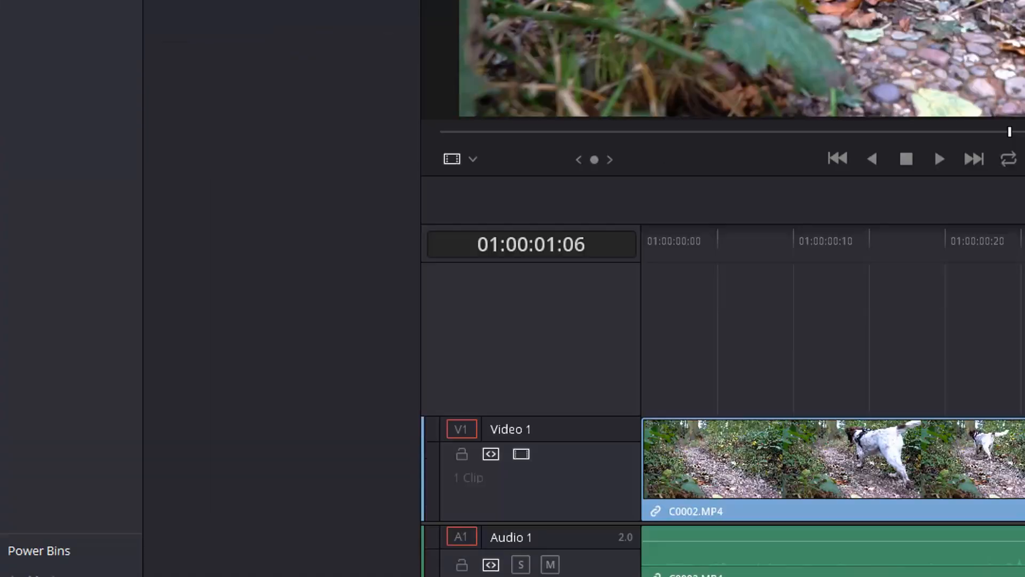
scroll("down", 3)
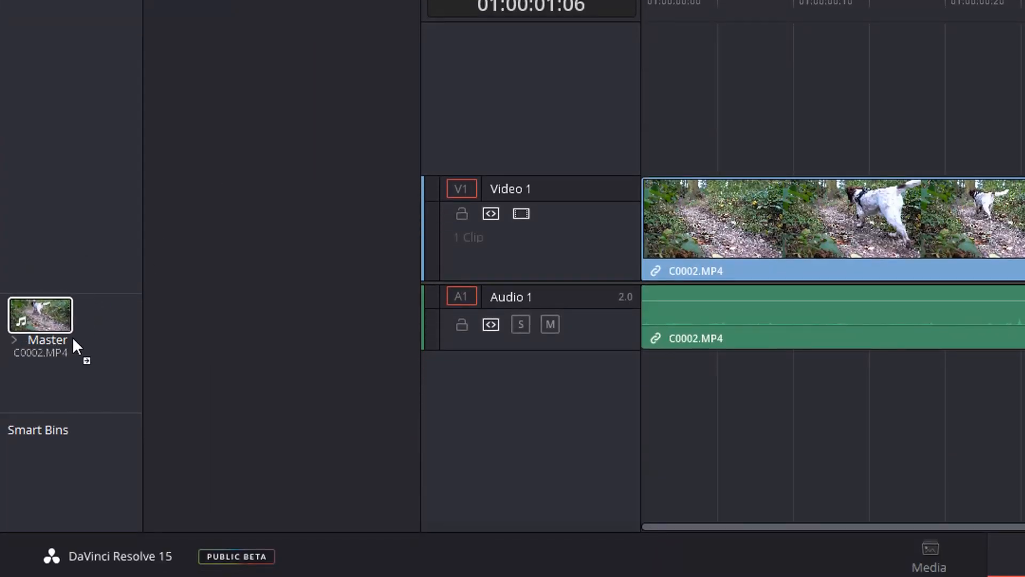
scroll("down", 3)
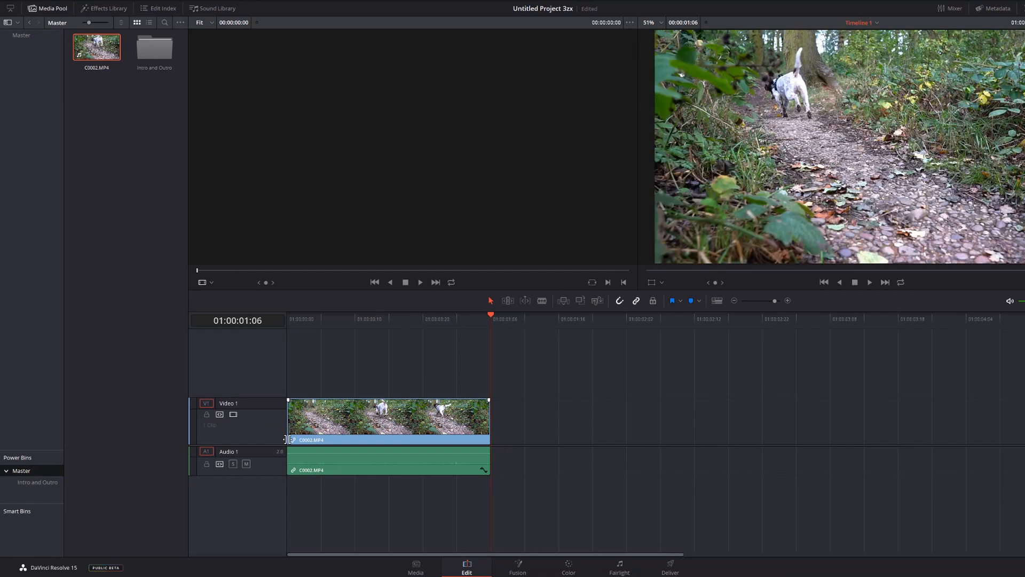
left_click(301, 320)
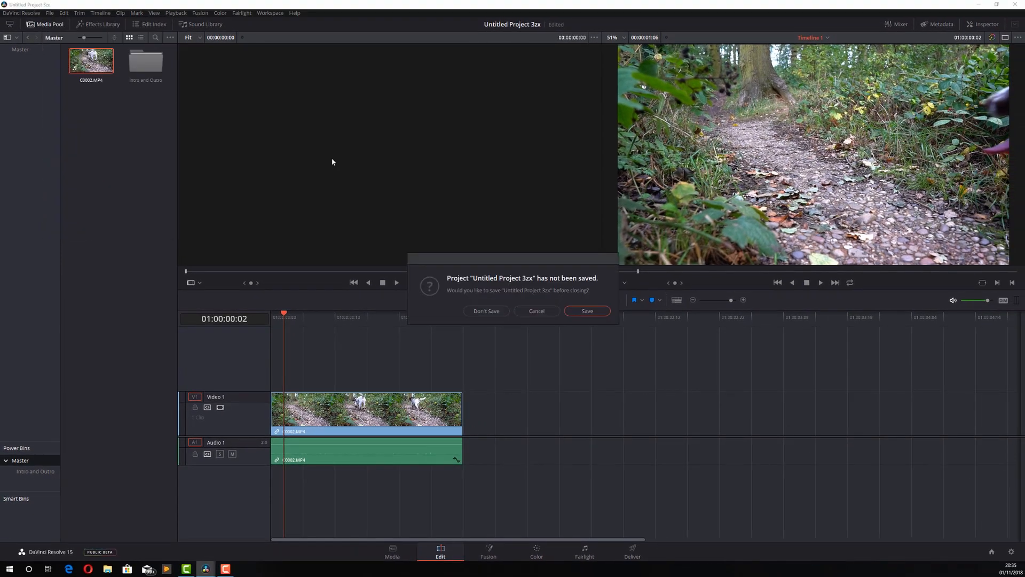
Create 'Untitled Project 3dfg' without saving and place the power-bin C0002.MP4 on Timeline 1.
left_click(486, 311)
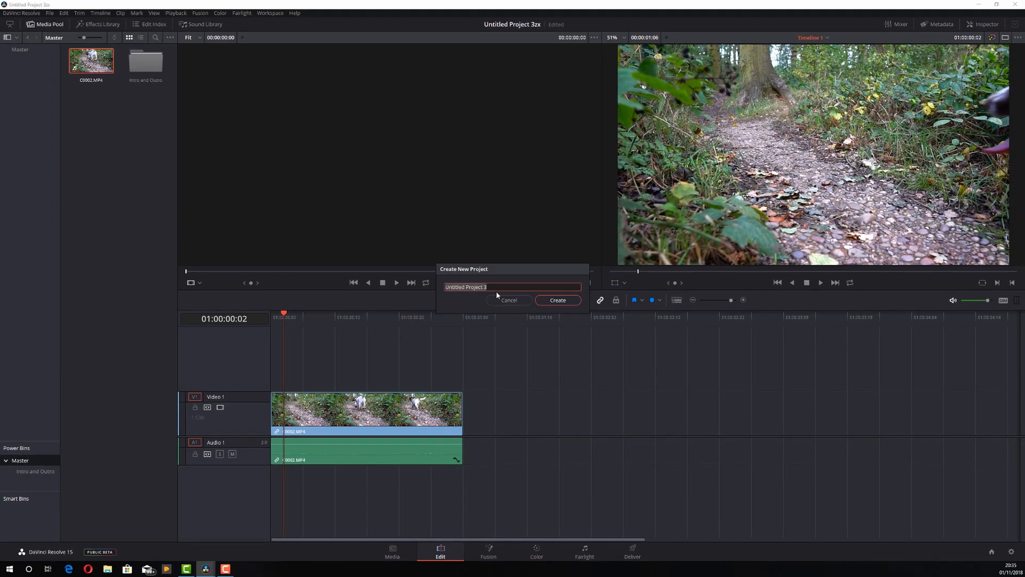
left_click(556, 299)
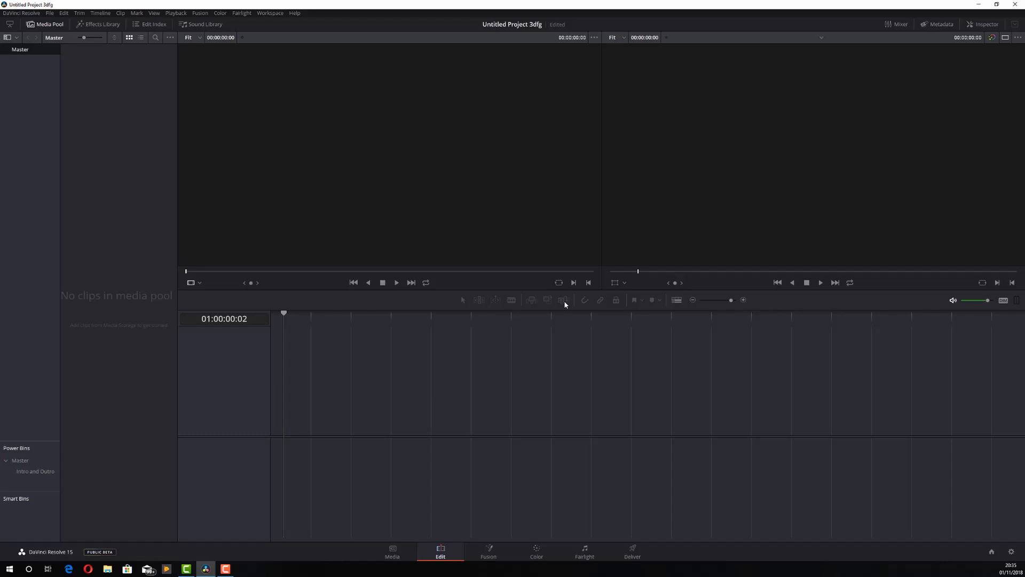
mouse_move(546, 266)
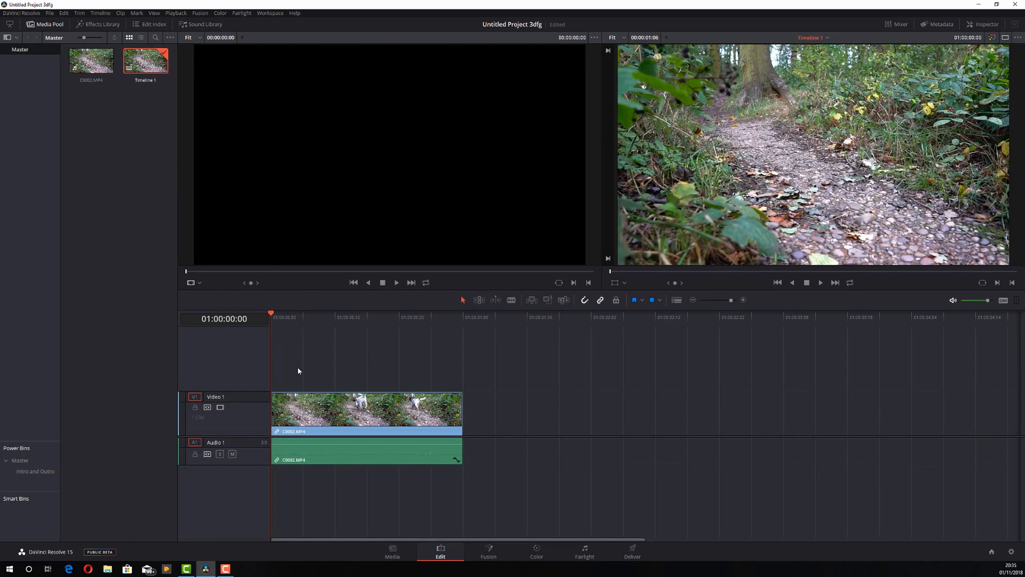
left_click(463, 317)
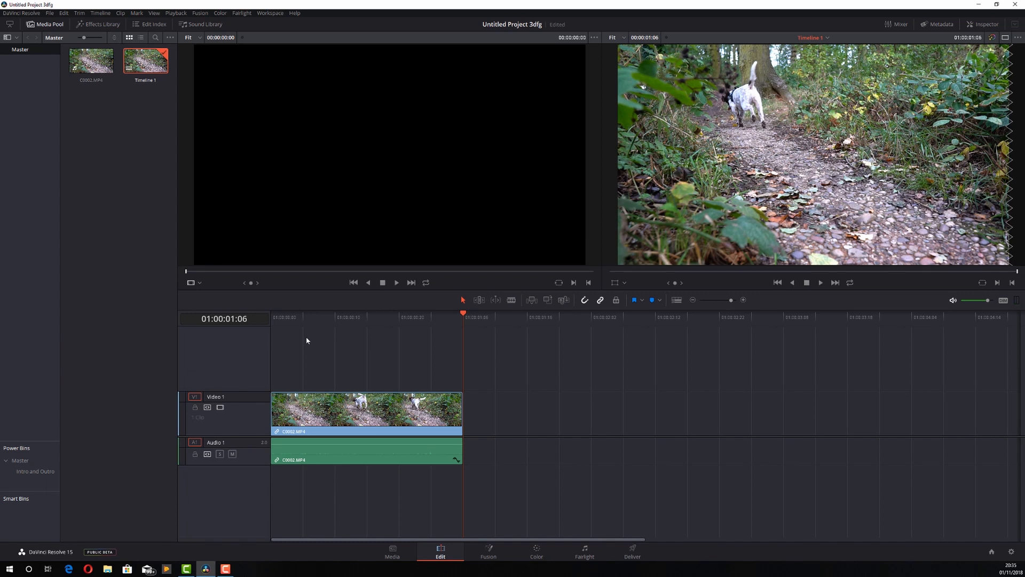
mouse_move(338, 336)
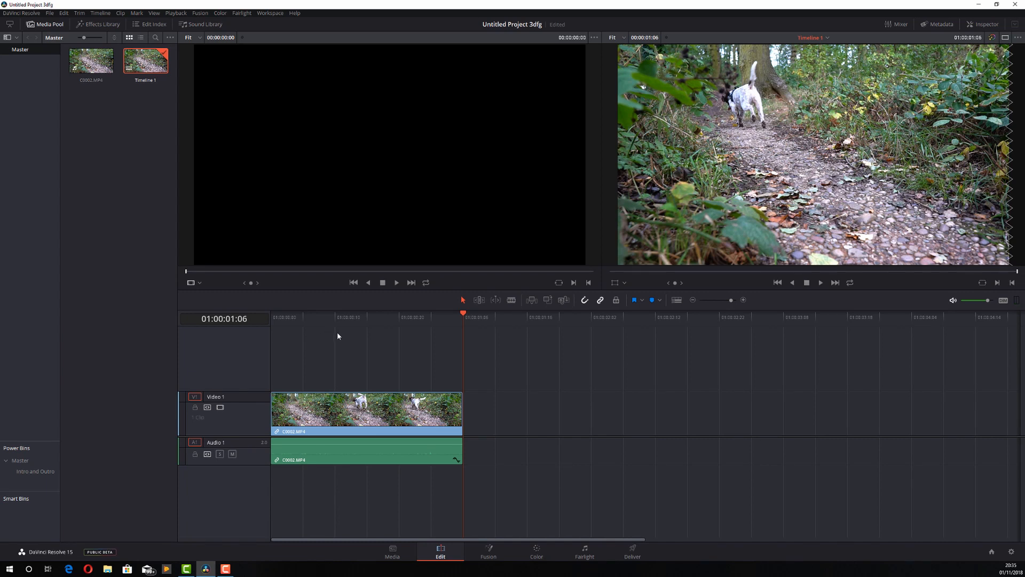
Return to the Media page and preview the C0004.MP4 leaf shot.
left_click(392, 551)
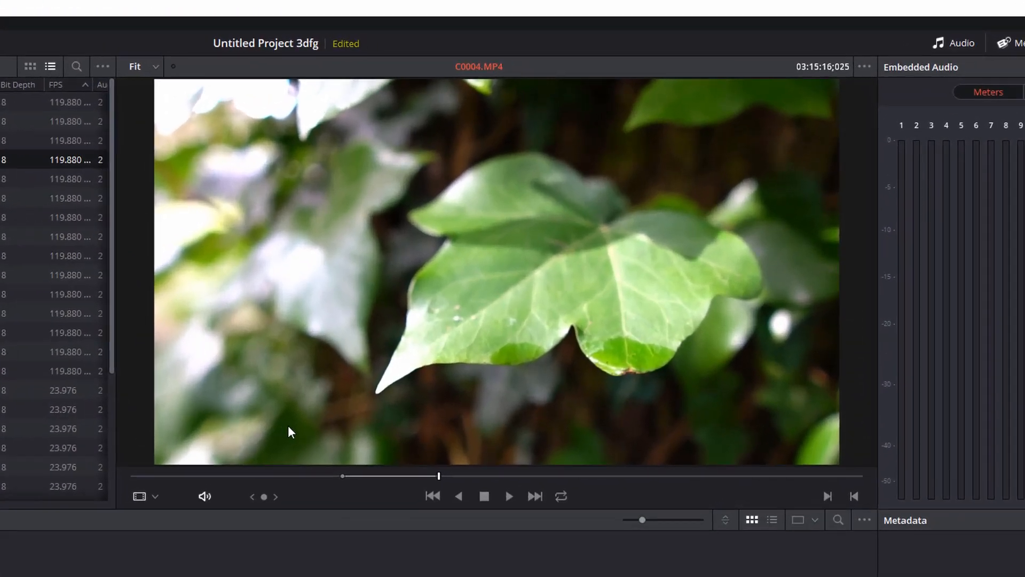
mouse_move(450, 321)
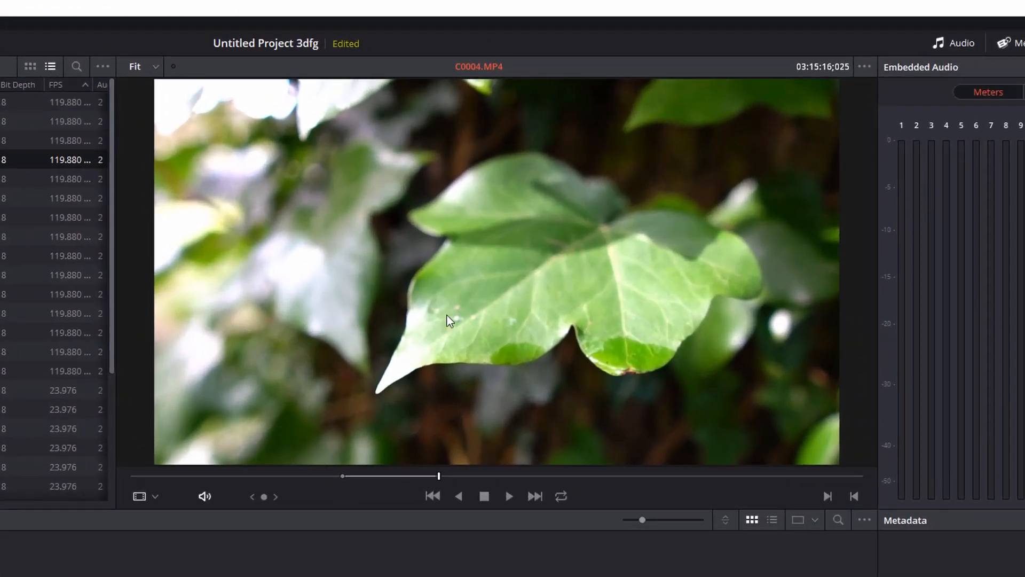